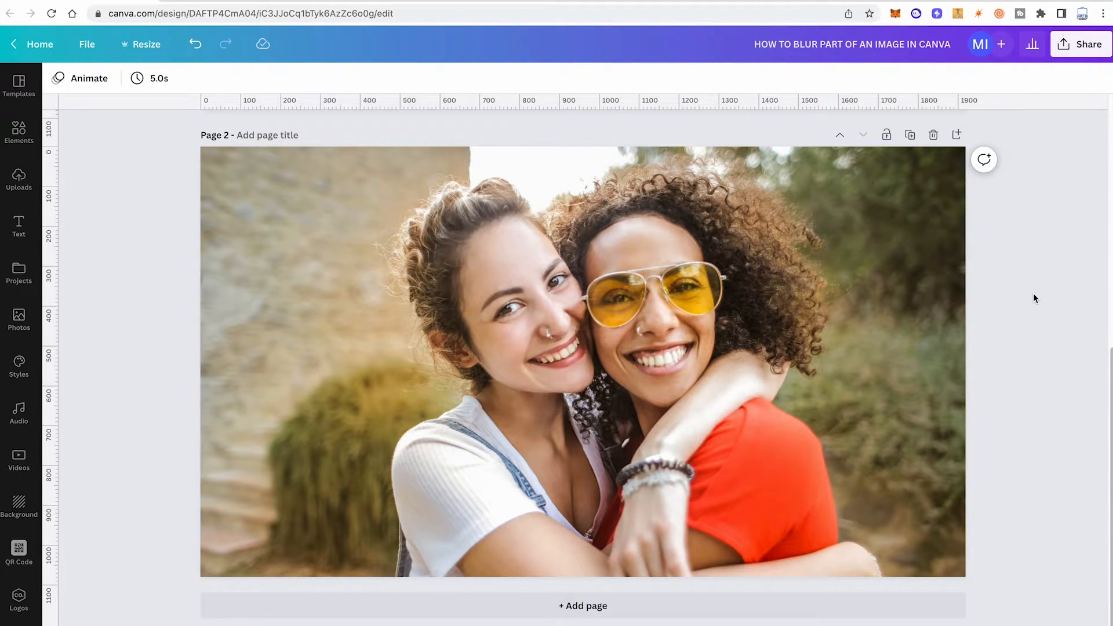
- Select the photo of the two smiling women and open Edit image
left_click(393, 281)
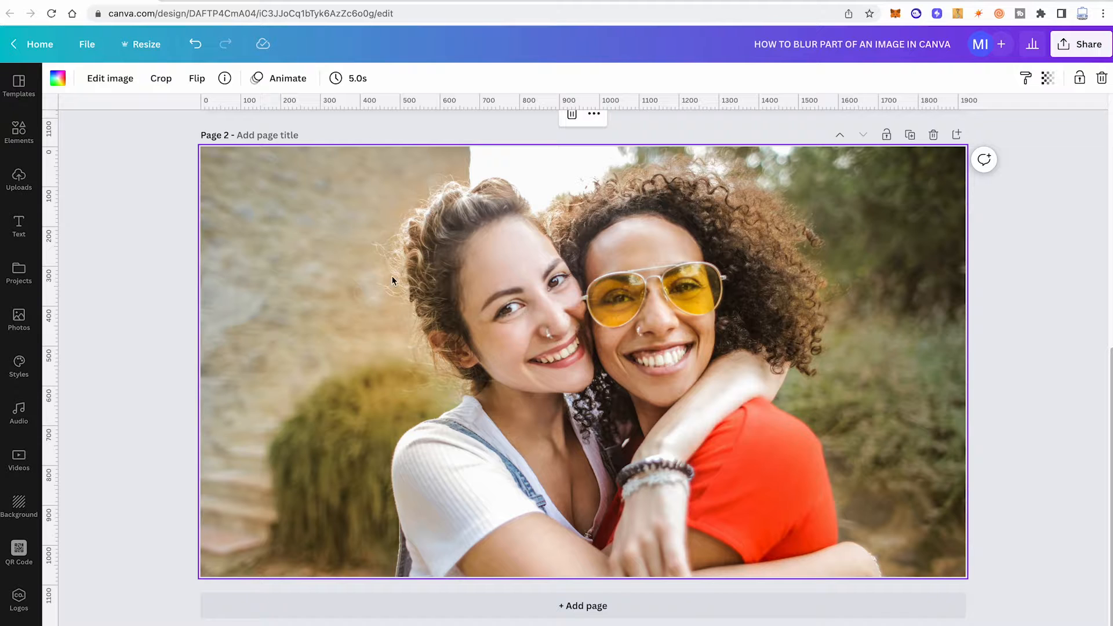
left_click(110, 78)
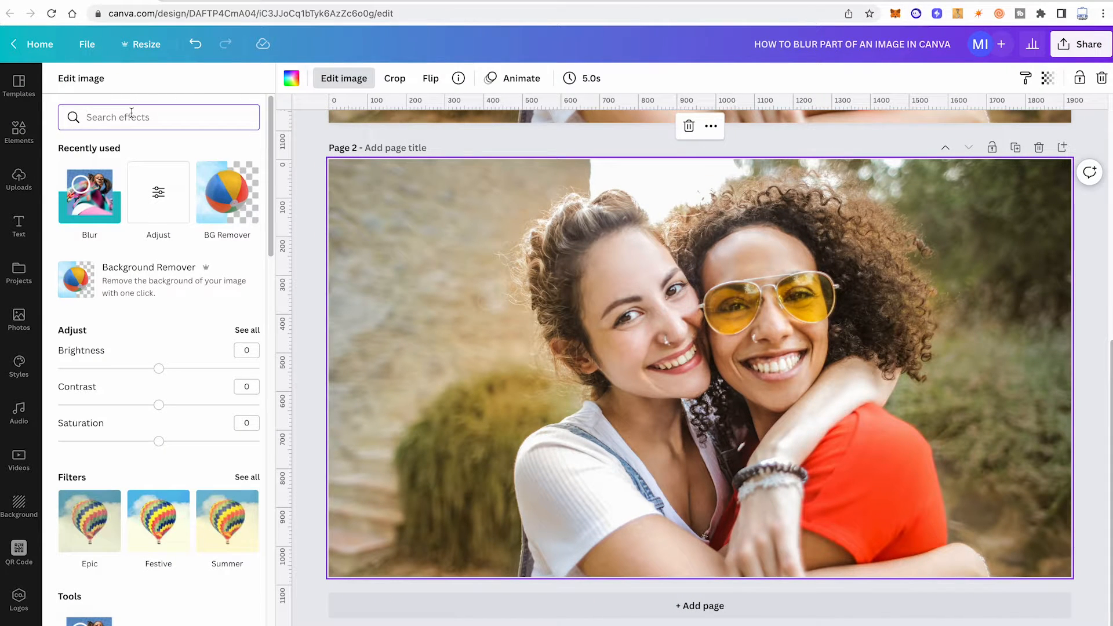
- Search the effects for 'blur' and open the Blur tool
type("blur")
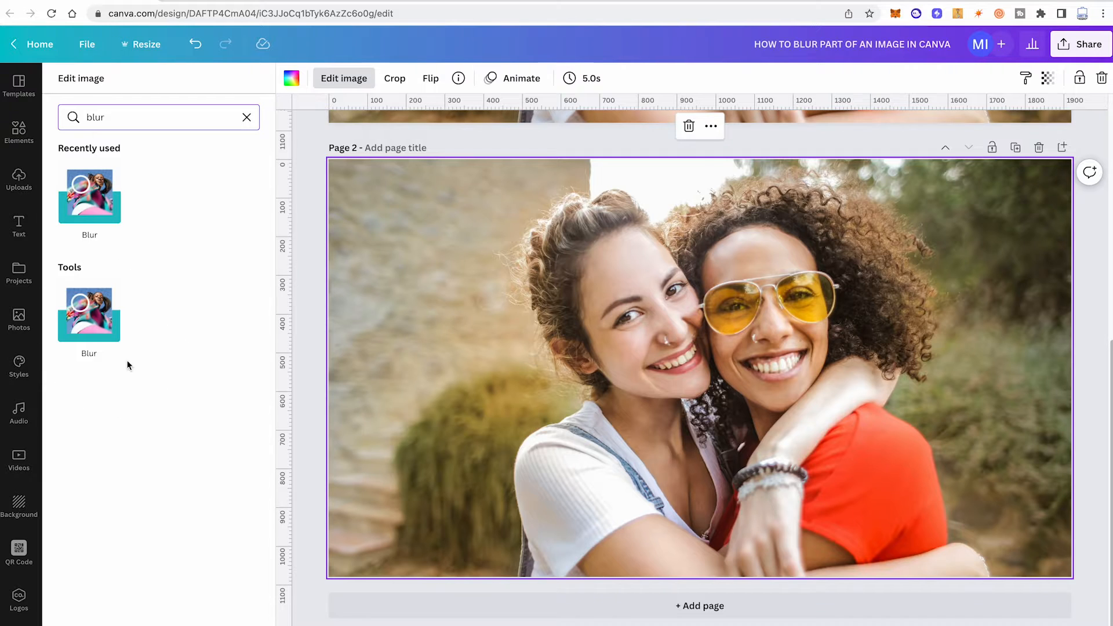
left_click(88, 314)
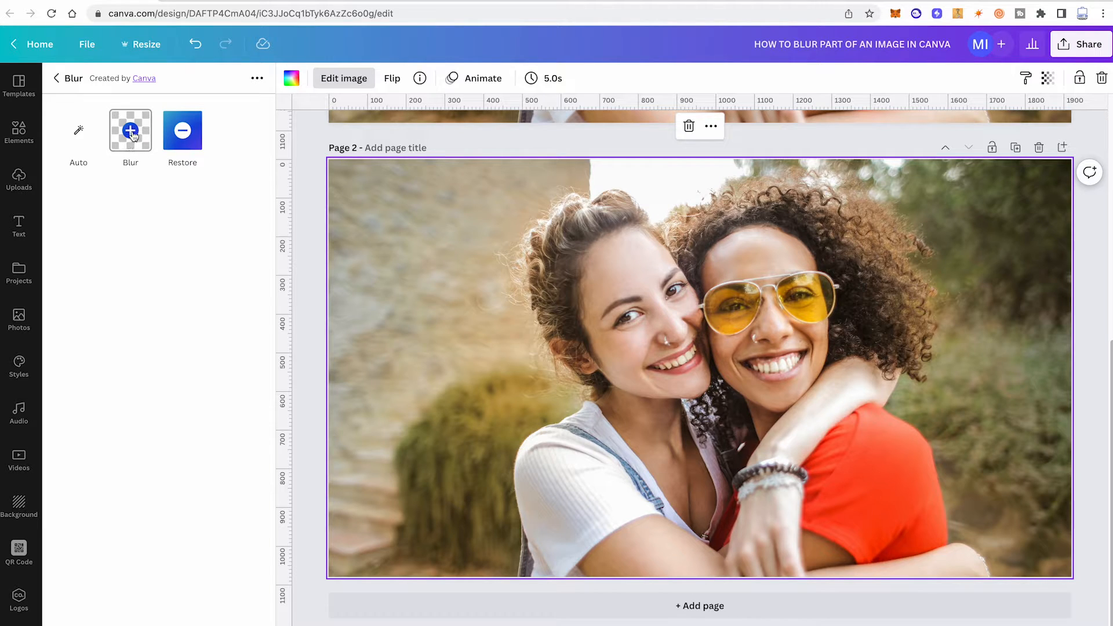
- Switch the Blur tool to brush mode for painting over the left woman's face
left_click(129, 130)
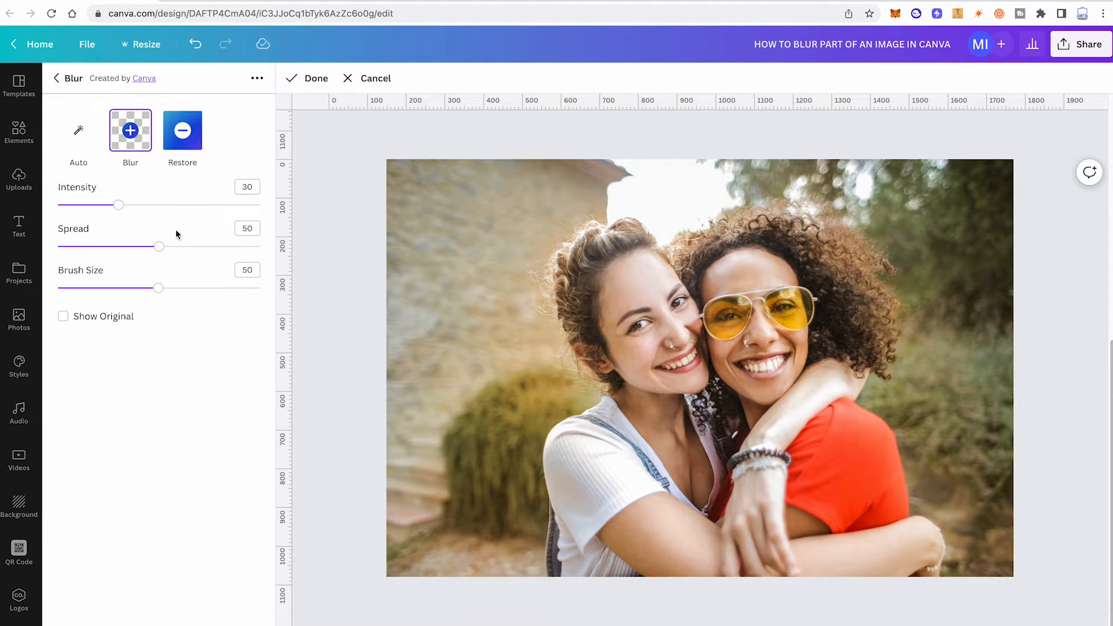
left_click(62, 316)
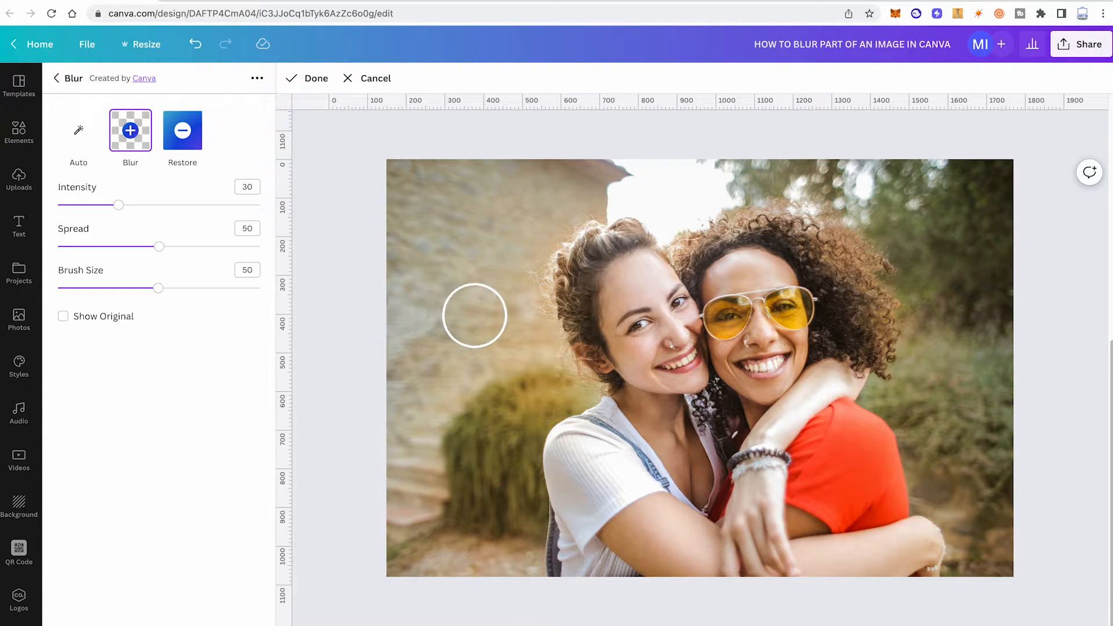
mouse_move(578, 243)
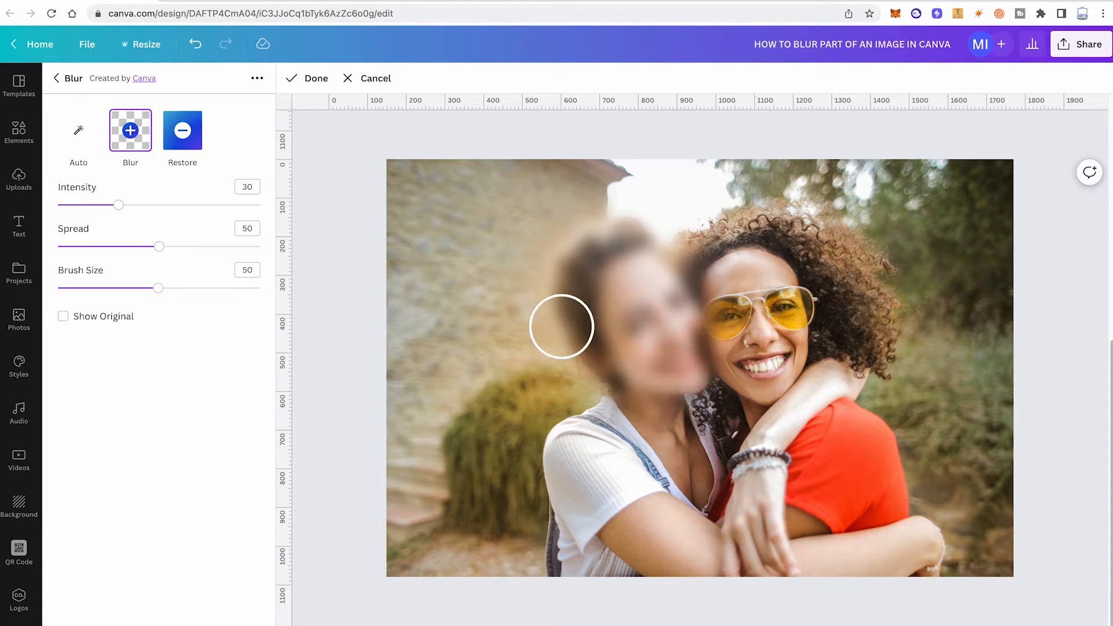
- Finish brushing with Done, then Apply the blur to the photo
left_click(308, 79)
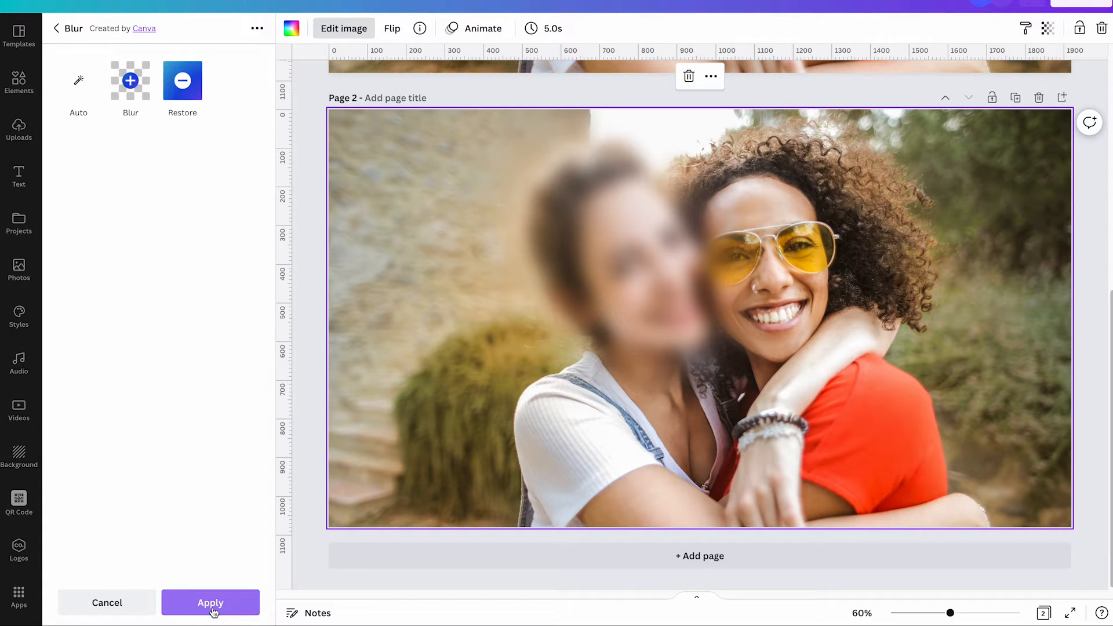
left_click(210, 603)
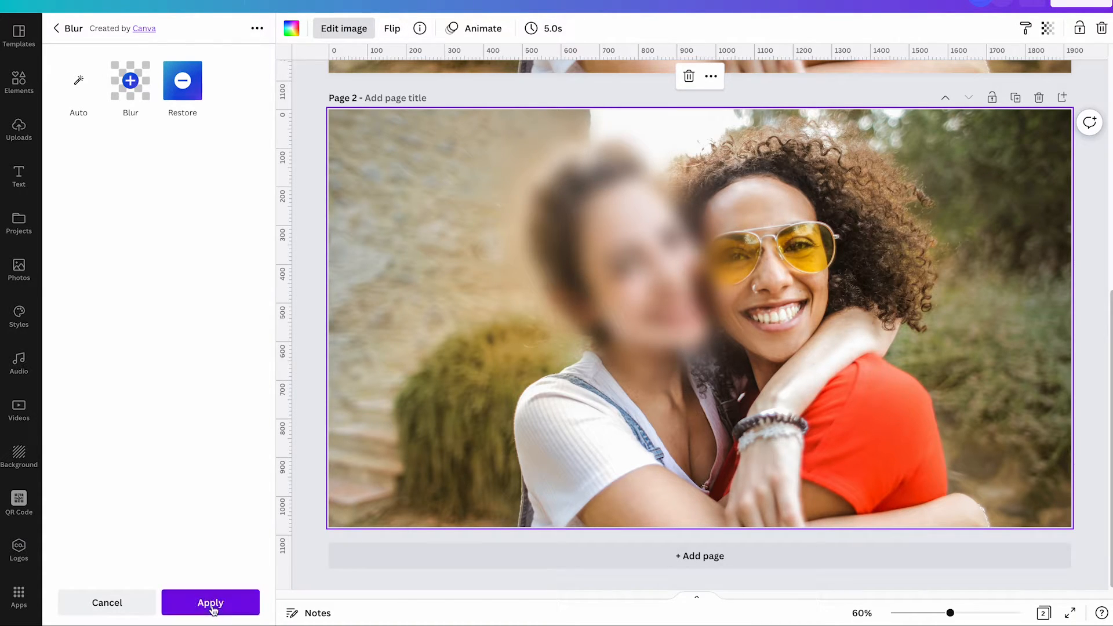
left_click(210, 601)
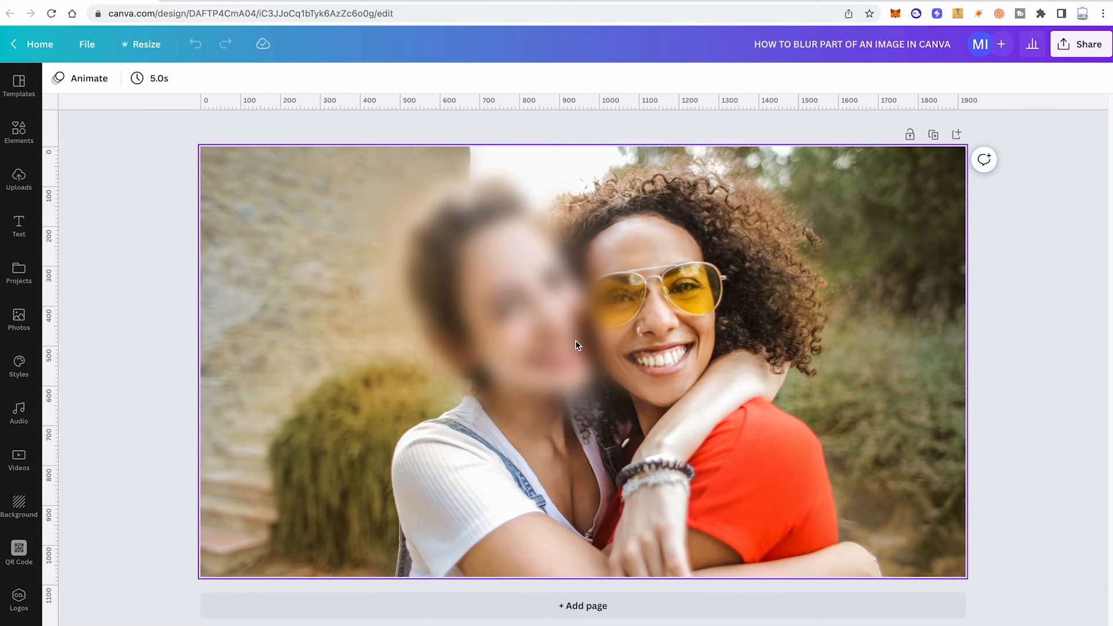